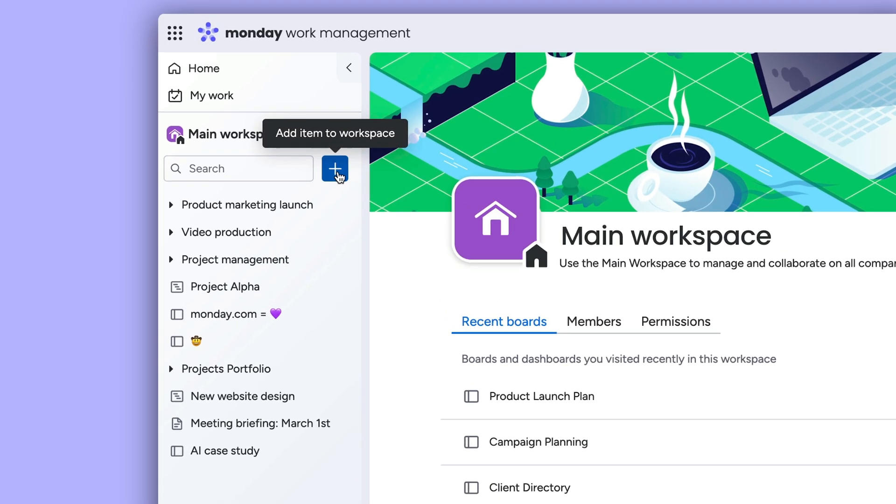
Create a new portfolio named 'Our Project Portfolio' from the workspace add menu
{"action": "left_click", "coordinate": [335, 169]}
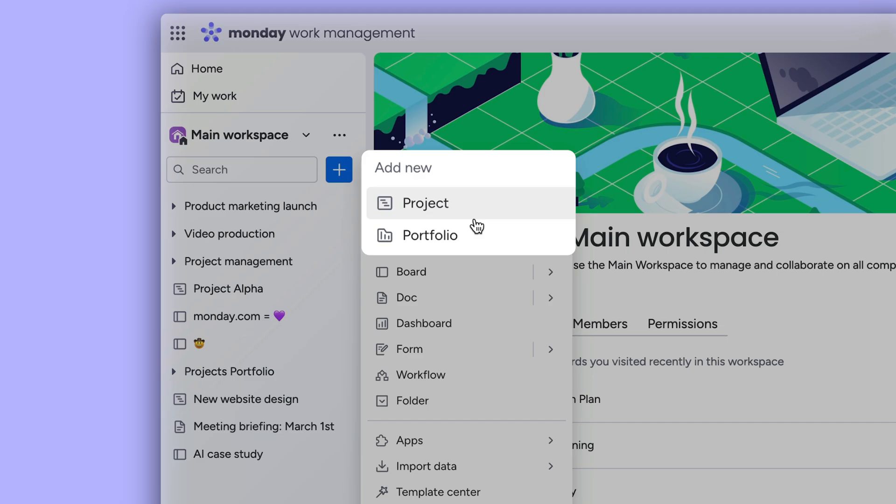
{"action": "left_click", "coordinate": [430, 236]}
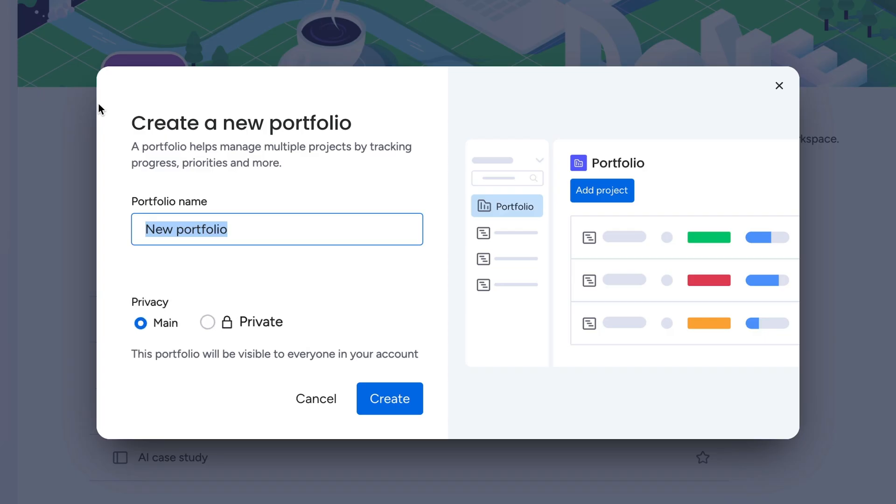
{"action": "type", "text": "Our Project"}
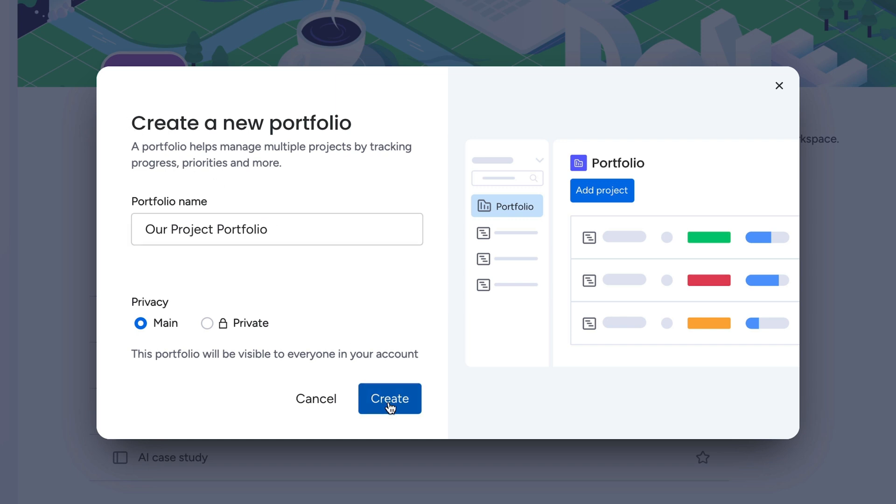
{"action": "left_click", "coordinate": [390, 398]}
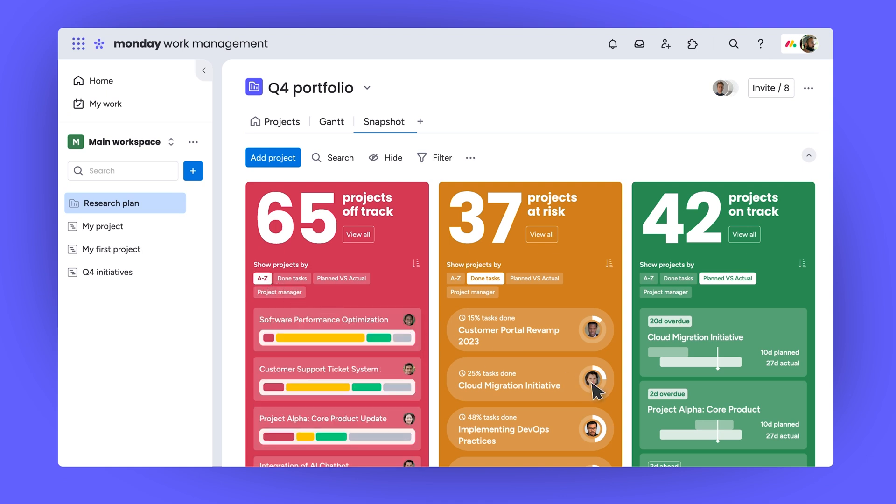
{"action": "mouse_move", "coordinate": [405, 345]}
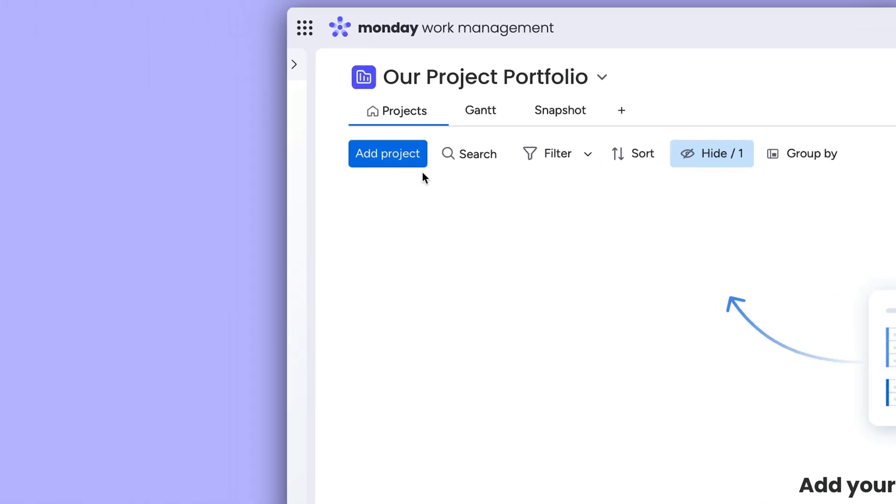
Add a brand-new project to the portfolio using the Standard project template
{"action": "left_click", "coordinate": [388, 153]}
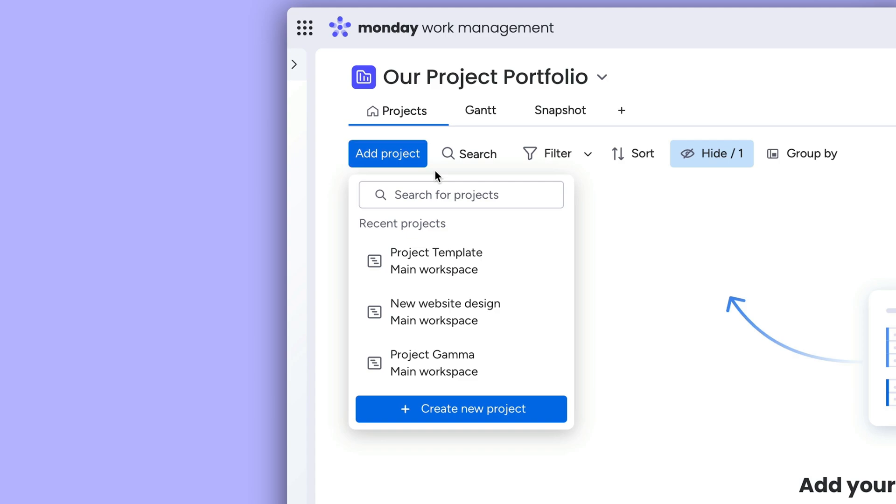
{"action": "left_click", "coordinate": [460, 409]}
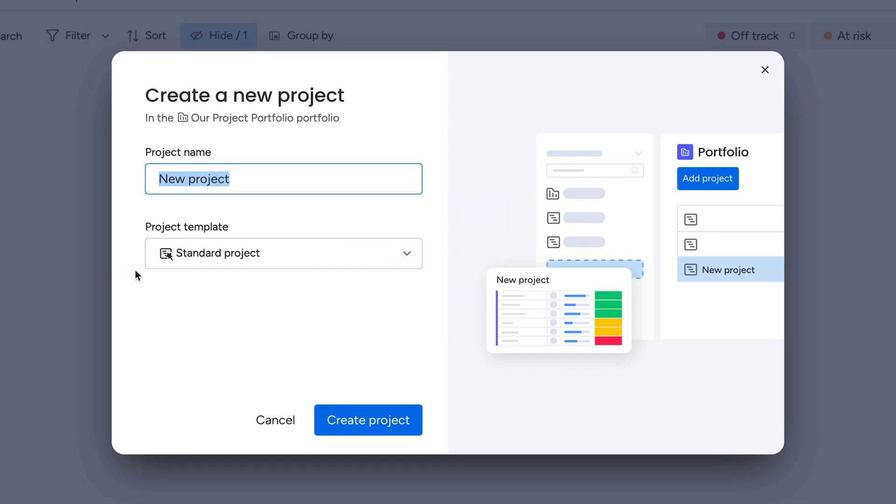
{"action": "left_click", "coordinate": [282, 253]}
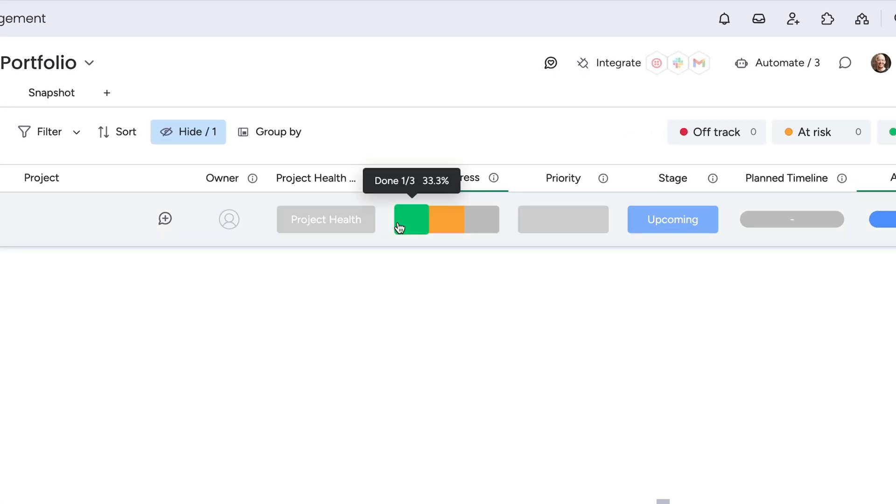
Show the done-tasks breakdown from the green Project Progress segment
{"action": "left_click", "coordinate": [411, 220]}
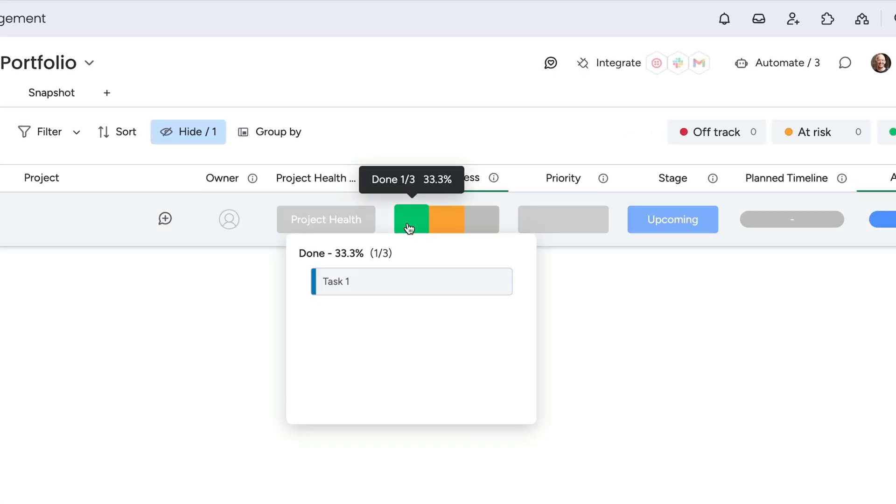
{"action": "mouse_move", "coordinate": [480, 223]}
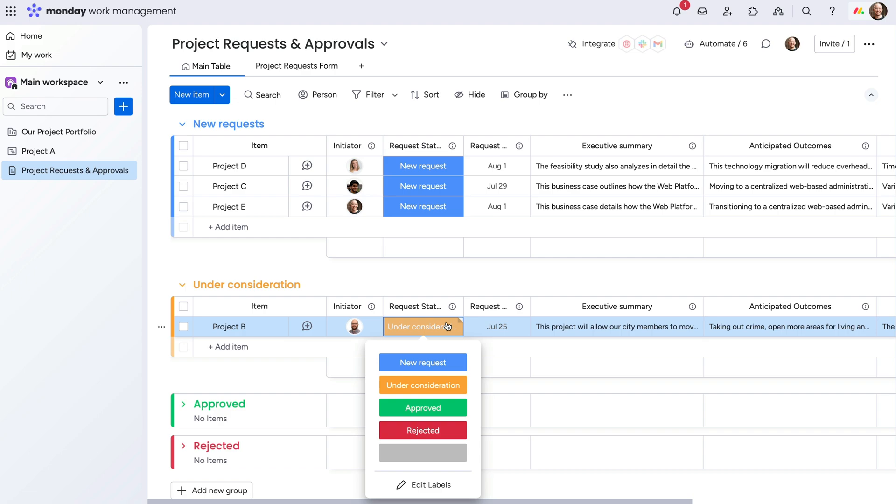
Mark Project B's request as Approved and look up 'project b' in the workspace
{"action": "left_click", "coordinate": [422, 408]}
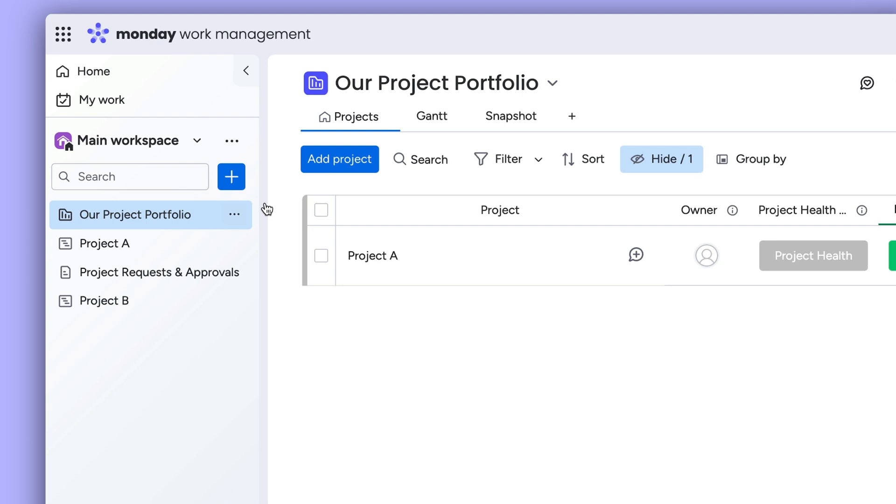
{"action": "type", "text": "project b"}
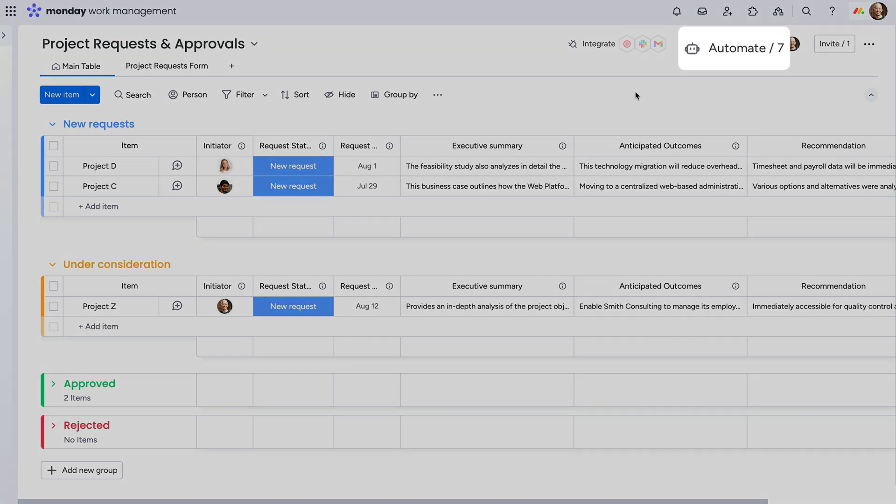
Review the board's seven automation rules and close the Automation center
{"action": "left_click", "coordinate": [742, 48]}
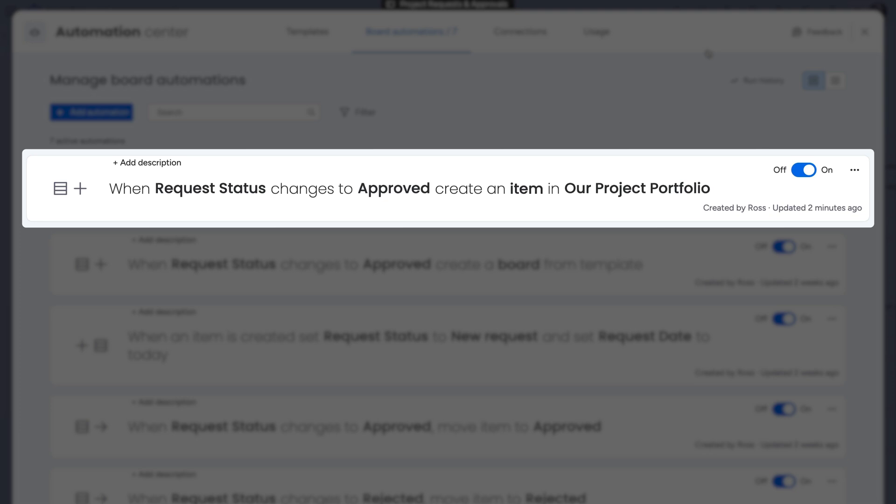
{"action": "left_click", "coordinate": [864, 32]}
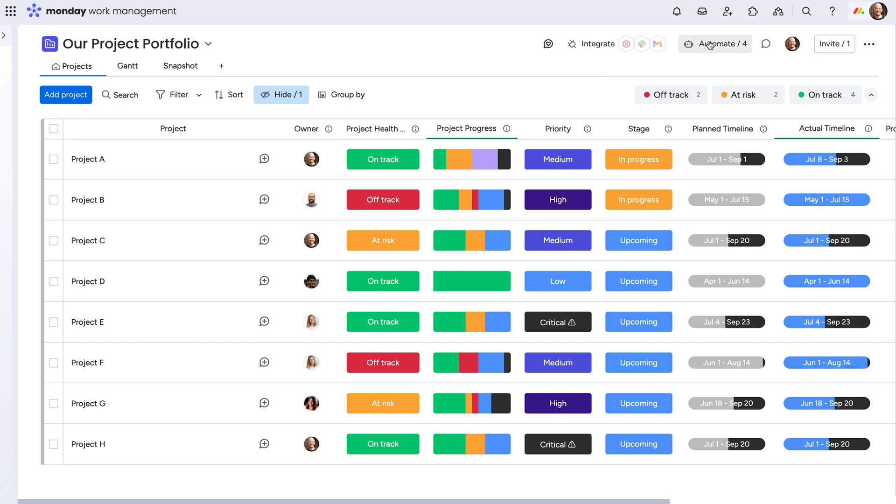
Go to Project Requests & Approvals and bring up Project Z's request status choices
{"action": "left_click", "coordinate": [713, 44]}
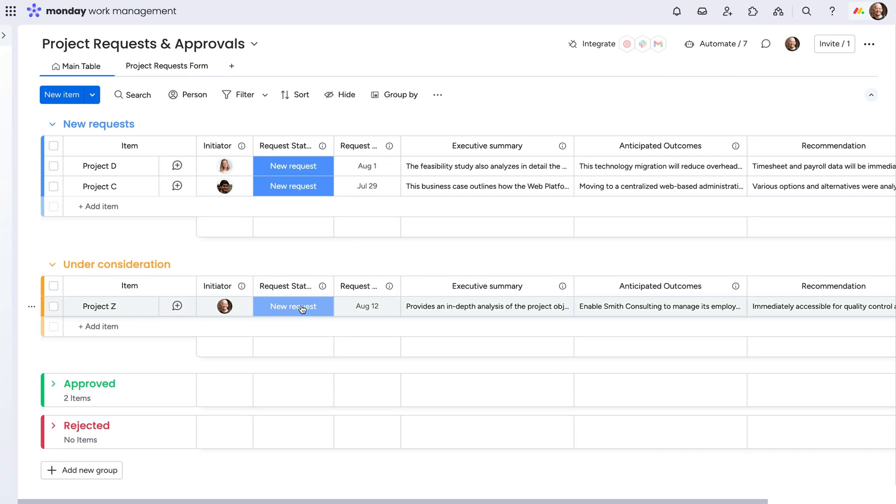
{"action": "left_click", "coordinate": [292, 306]}
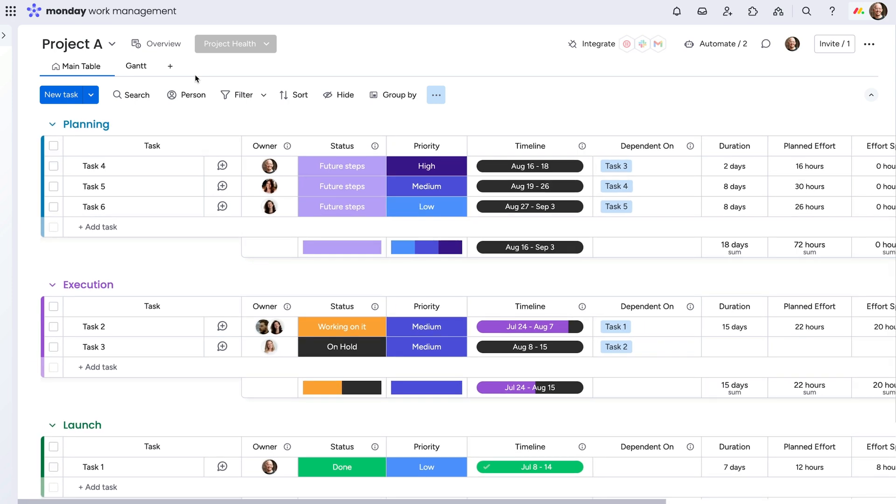
{"action": "left_click", "coordinate": [136, 66]}
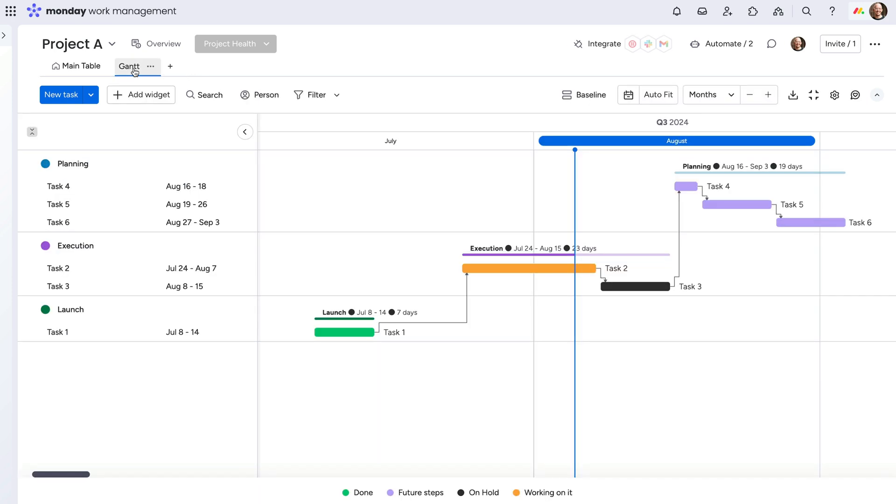
{"action": "left_click", "coordinate": [75, 66]}
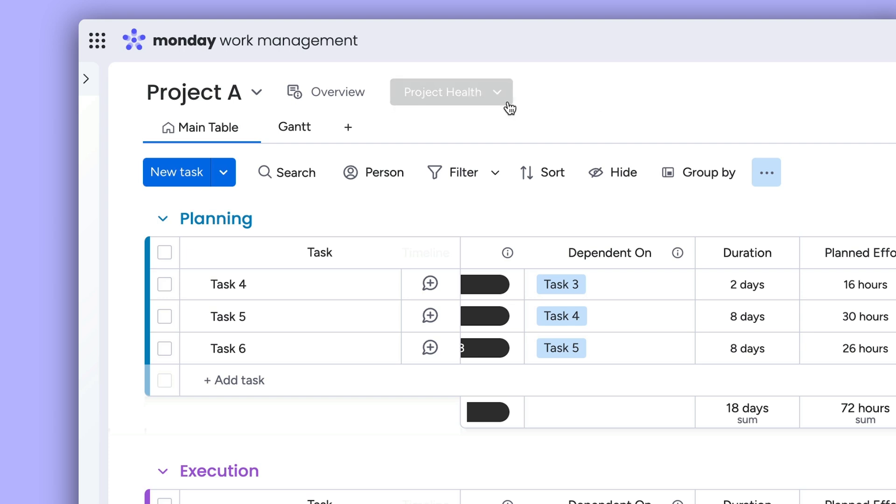
Set Project A's health to On track and publish the accompanying note
{"action": "left_click", "coordinate": [451, 92]}
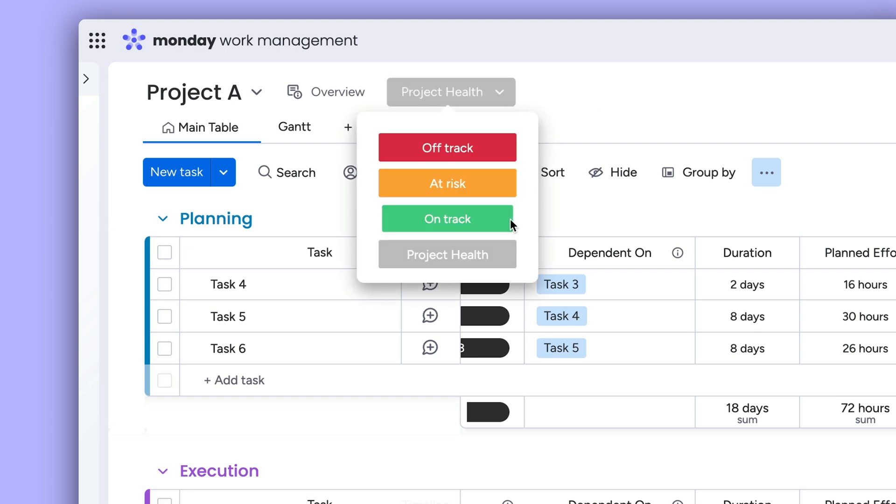
{"action": "left_click", "coordinate": [447, 218]}
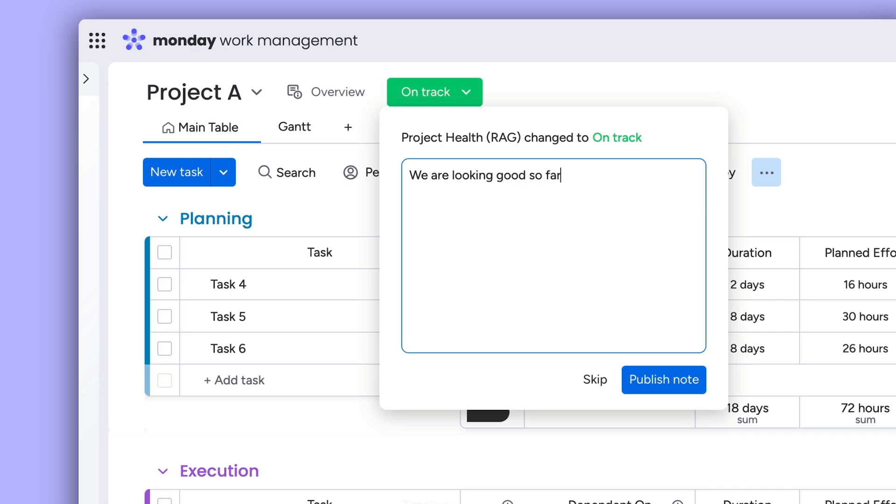
{"action": "left_click", "coordinate": [664, 380]}
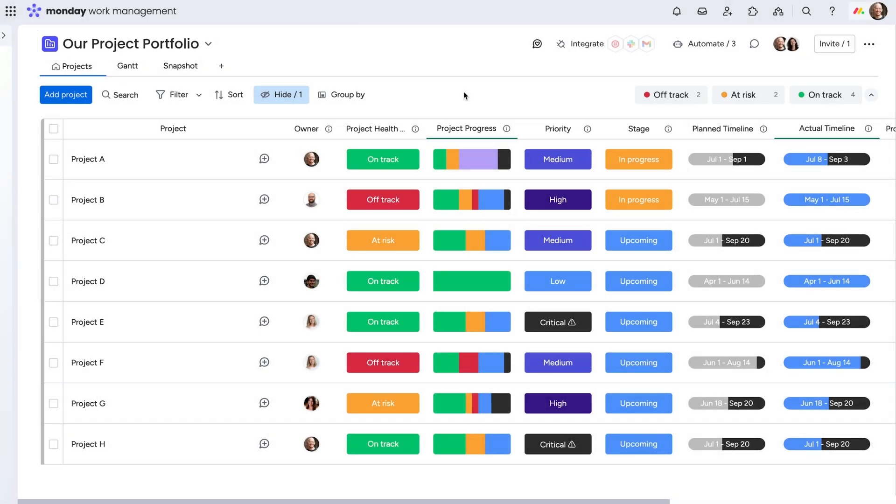
{"action": "scroll", "scroll_direction": "right", "scroll_amount": 3}
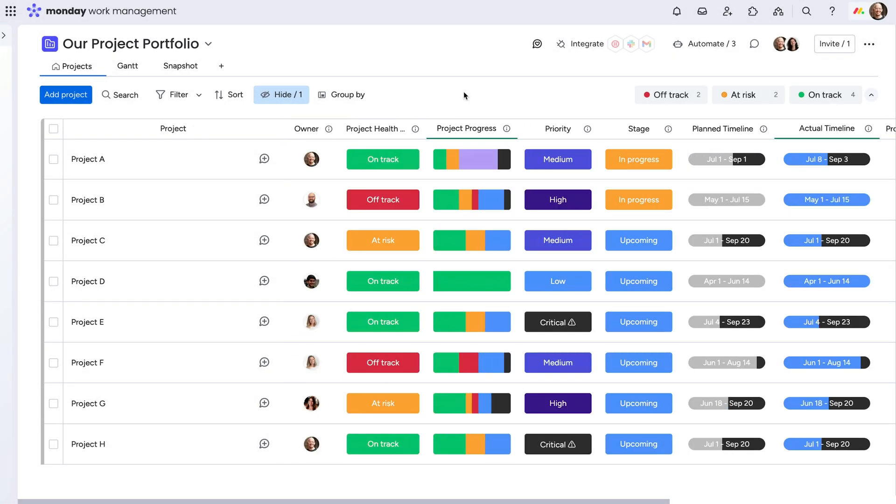
{"action": "left_click", "coordinate": [669, 95]}
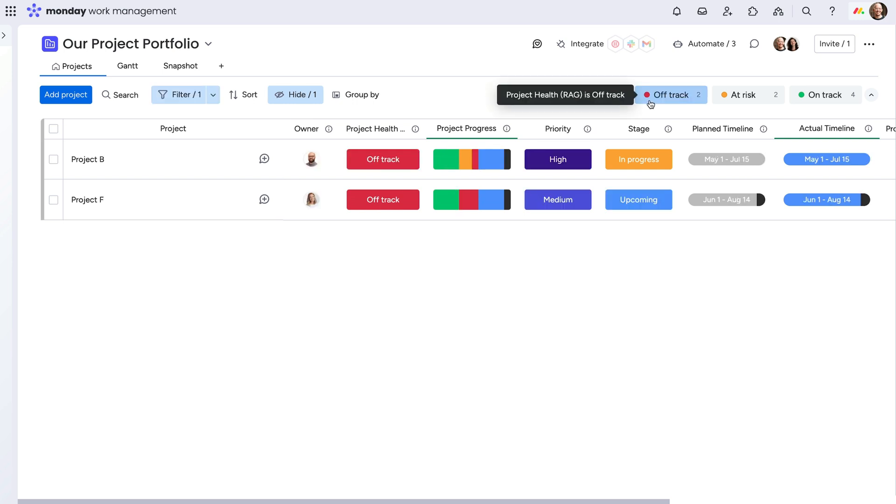
{"action": "left_click", "coordinate": [742, 96]}
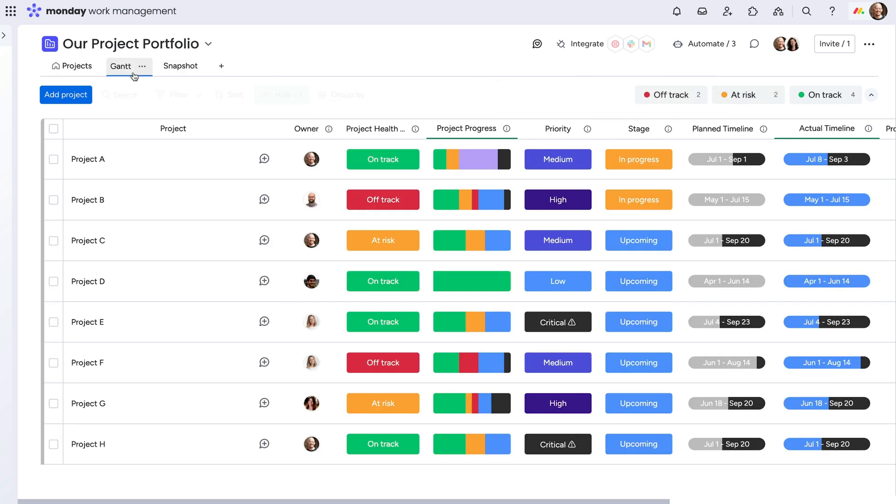
Switch the portfolio to Gantt view and bring up Project B's insights card
{"action": "left_click", "coordinate": [121, 66]}
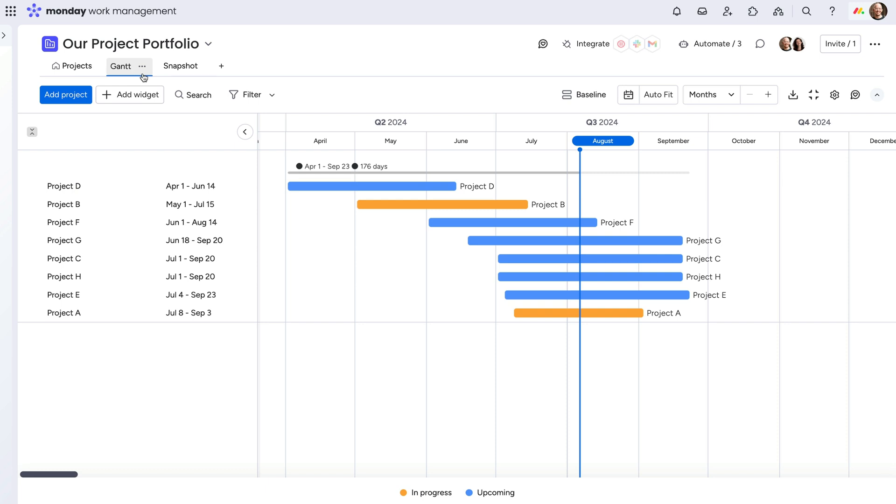
{"action": "left_click", "coordinate": [176, 65]}
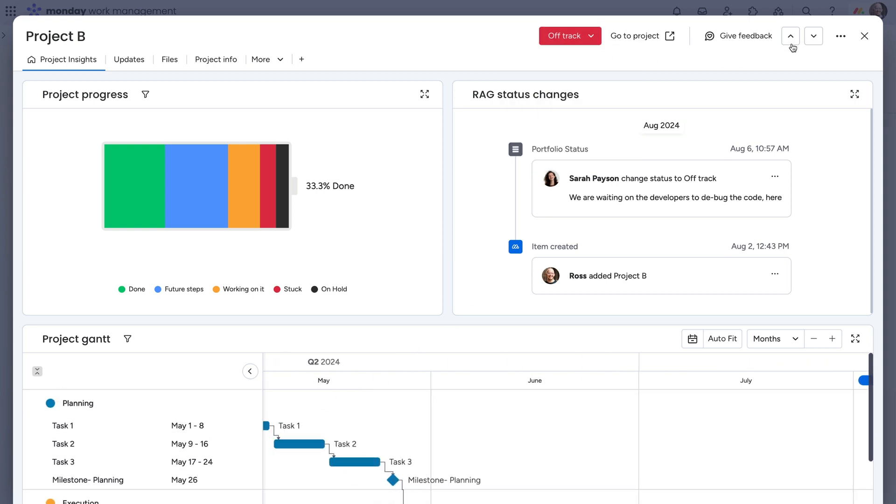
Move to Project A's insights, check Task 4's details from the gantt, and close the card
{"action": "left_click", "coordinate": [790, 35]}
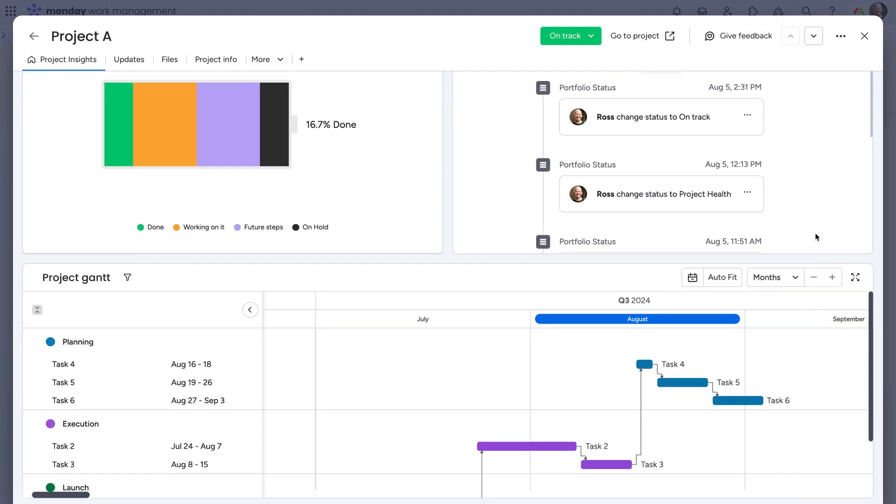
{"action": "left_click", "coordinate": [642, 364]}
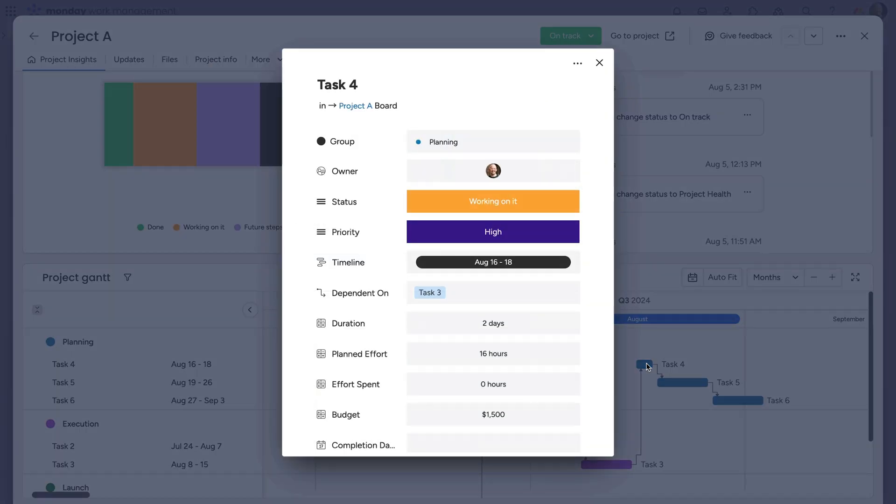
{"action": "left_click", "coordinate": [577, 62]}
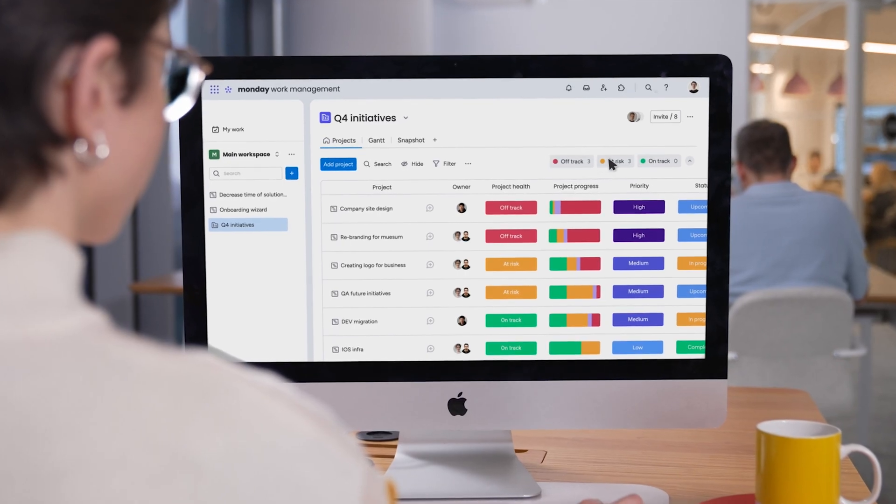
Filter to At risk projects and open the Research plan project's overview
{"action": "left_click", "coordinate": [616, 160]}
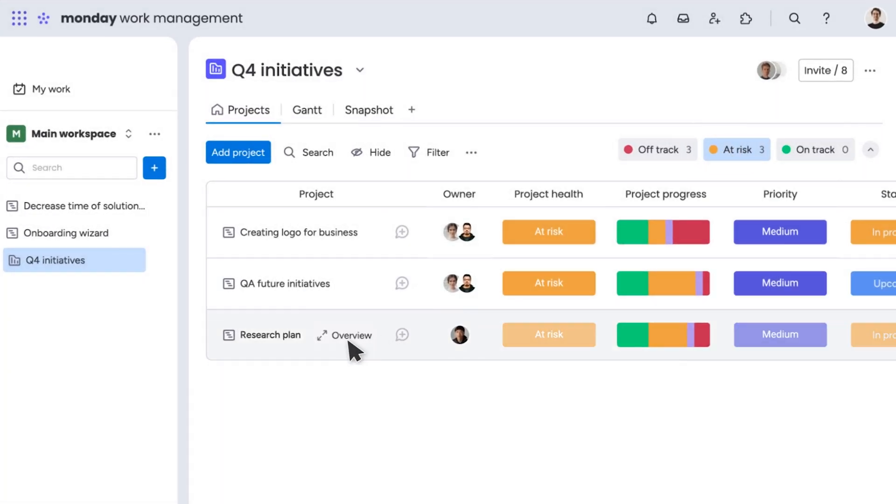
{"action": "left_click", "coordinate": [350, 335]}
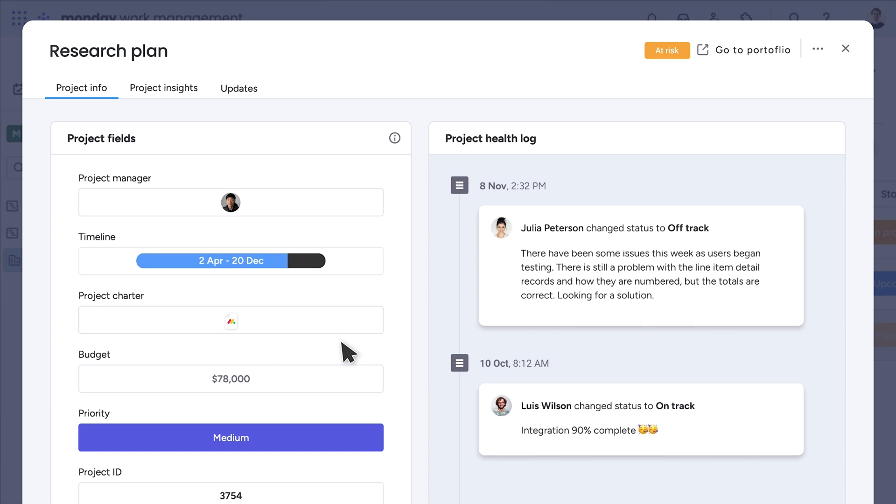